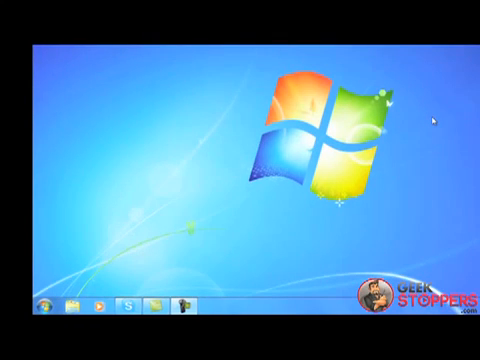
pyautogui.moveTo(186, 194)
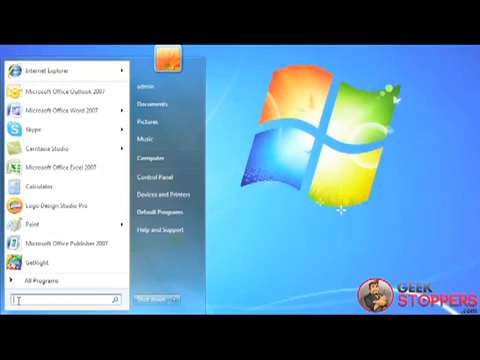
# Search the Start menu for msconfig and launch System Configuration
pyautogui.write('mfcon')
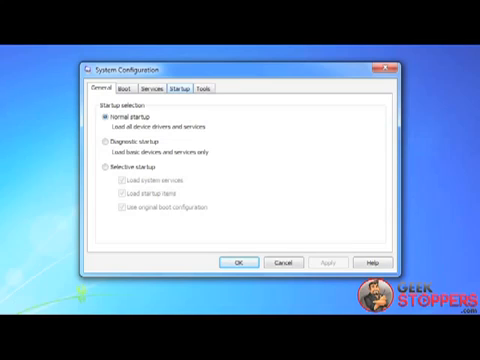
# Switch System Configuration to the Startup tab listing ESET, Skype, iTunes and others
pyautogui.click(177, 92)
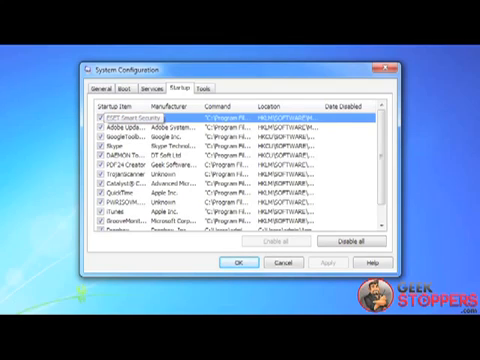
pyautogui.click(99, 120)
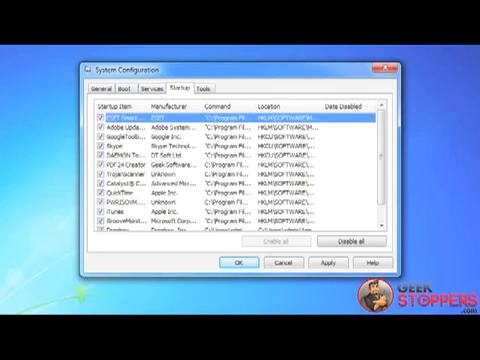
# Untick Adobe Updater, Google Toolbar, Skype, QuickTime and other unwanted startup items
pyautogui.click(130, 128)
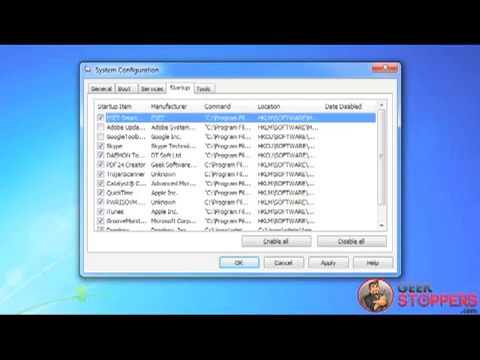
pyautogui.click(92, 145)
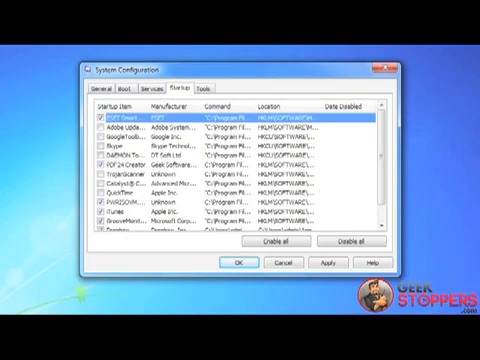
# Untick iTunes, PWRISOVM and GrooveMonitor, checking that Dropbox stays ticked
pyautogui.click(120, 200)
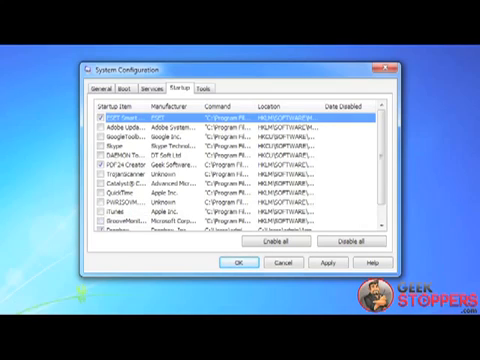
pyautogui.scroll(-3)
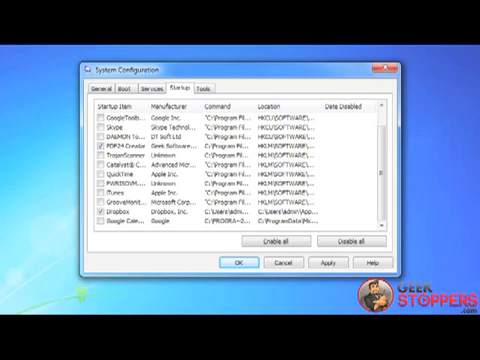
pyautogui.scroll(3)
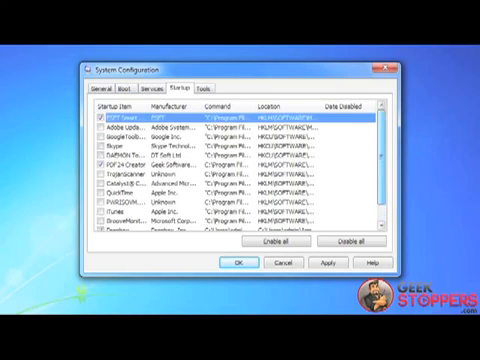